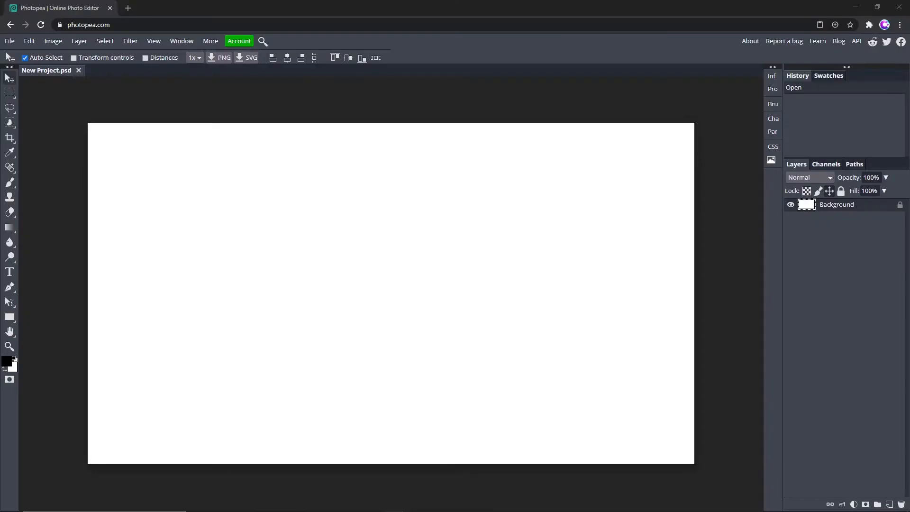
mouse_move(698, 254)
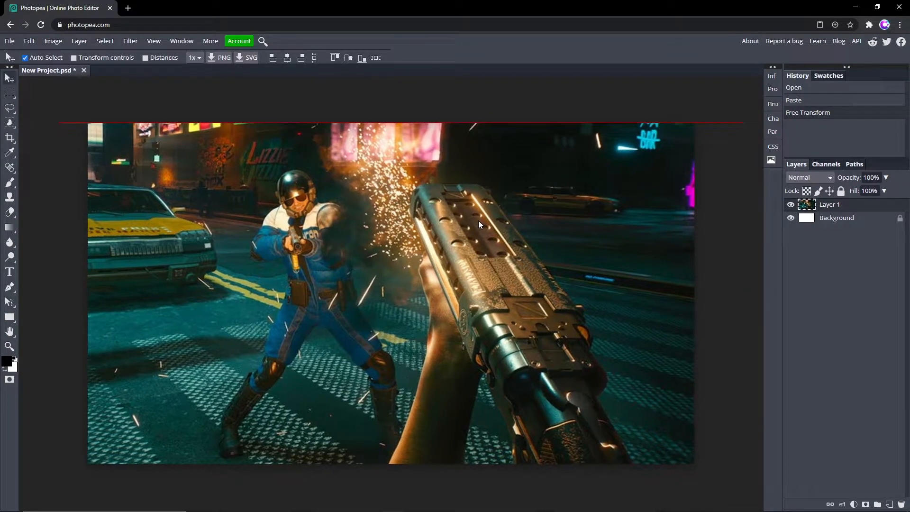
Apply the Filter > Sharpen filter to the street-shootout screenshot layer
left_click(130, 41)
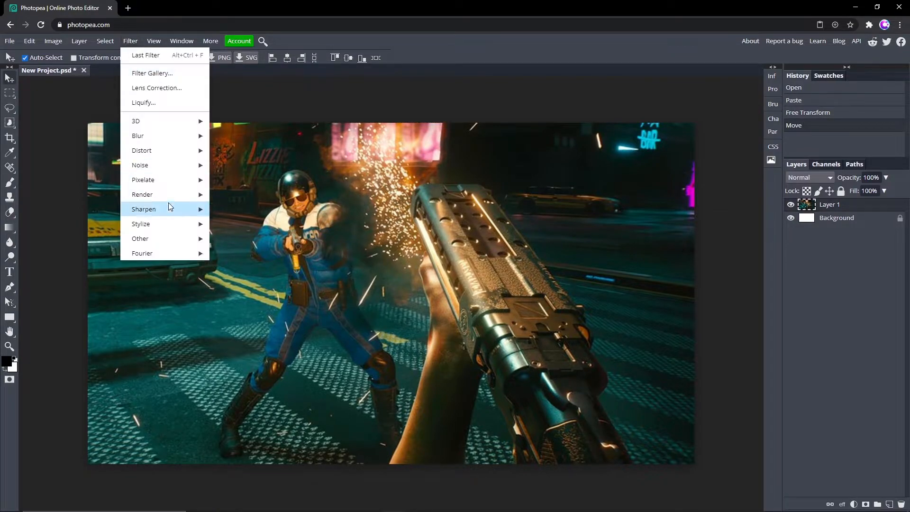
left_click(144, 209)
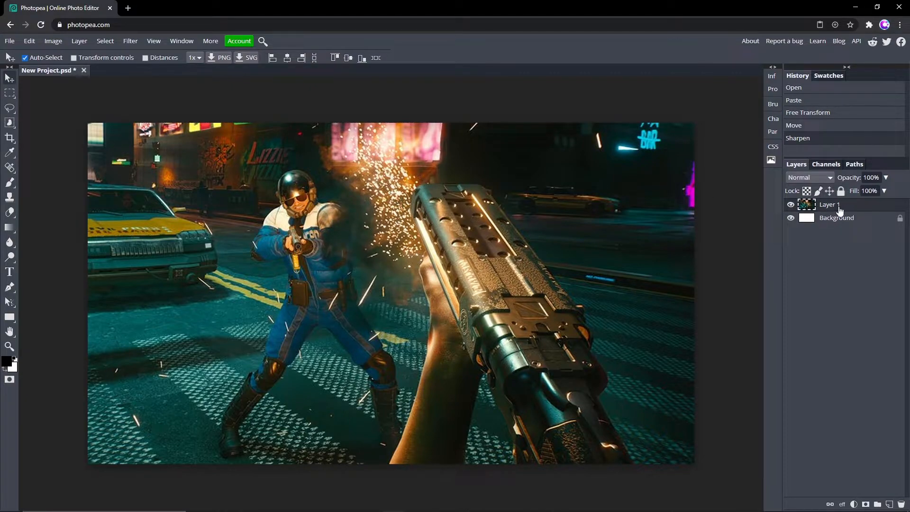
mouse_move(240, 71)
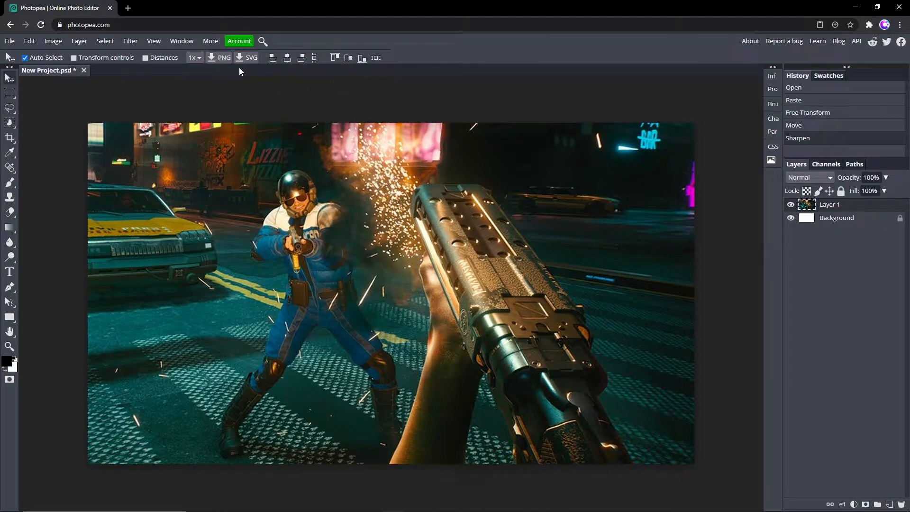
Preview a Radial Blur on the screenshot with a small Amount
left_click(130, 41)
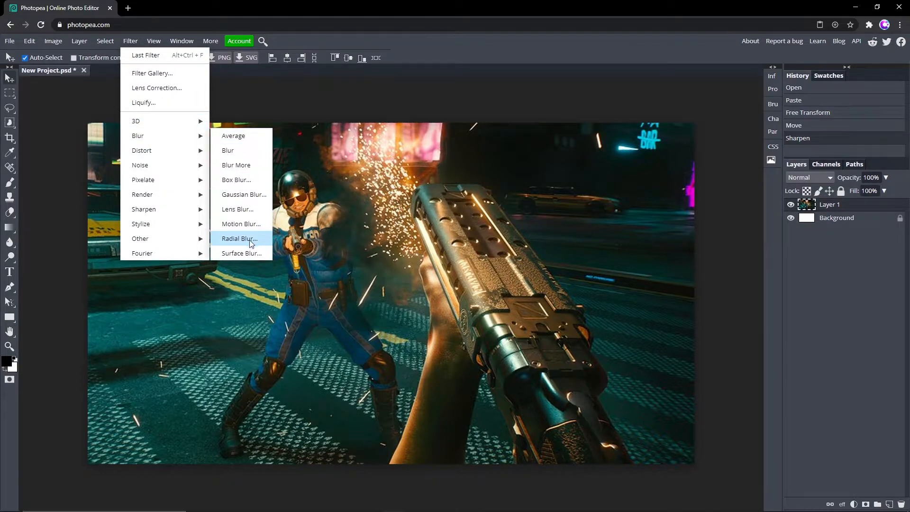
left_click(239, 239)
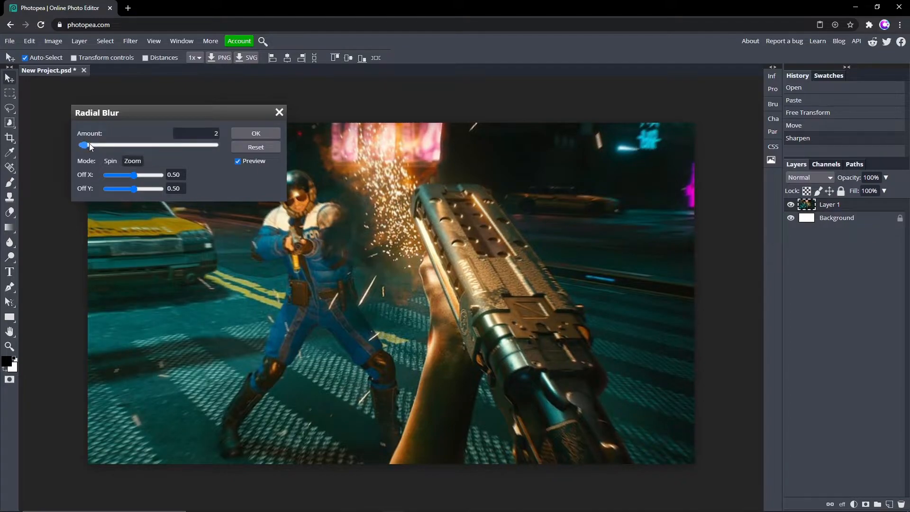
left_click_drag(83, 144, 96, 145)
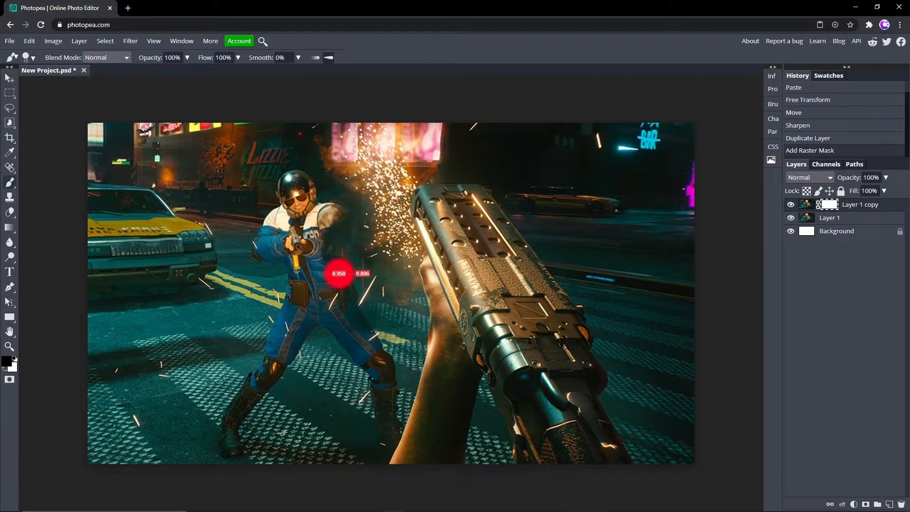
Select the original Layer 1 beneath the masked copy
left_click(130, 41)
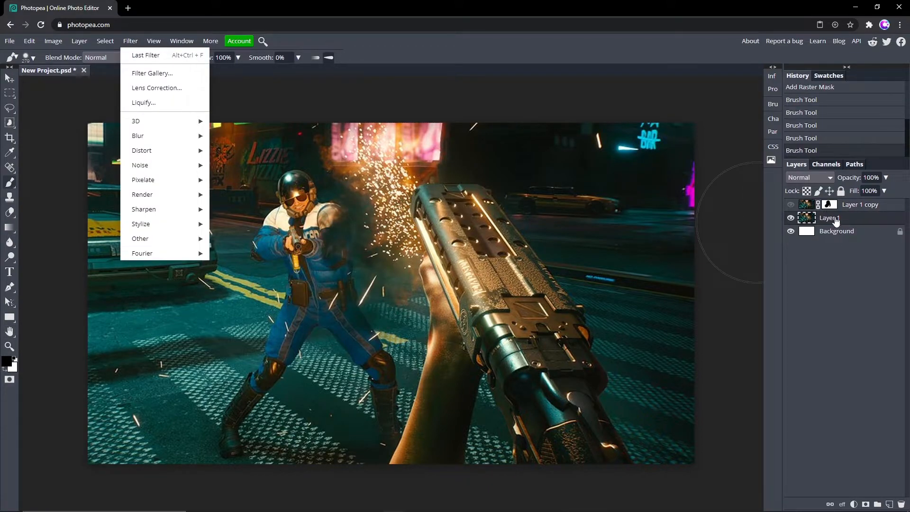
mouse_move(138, 135)
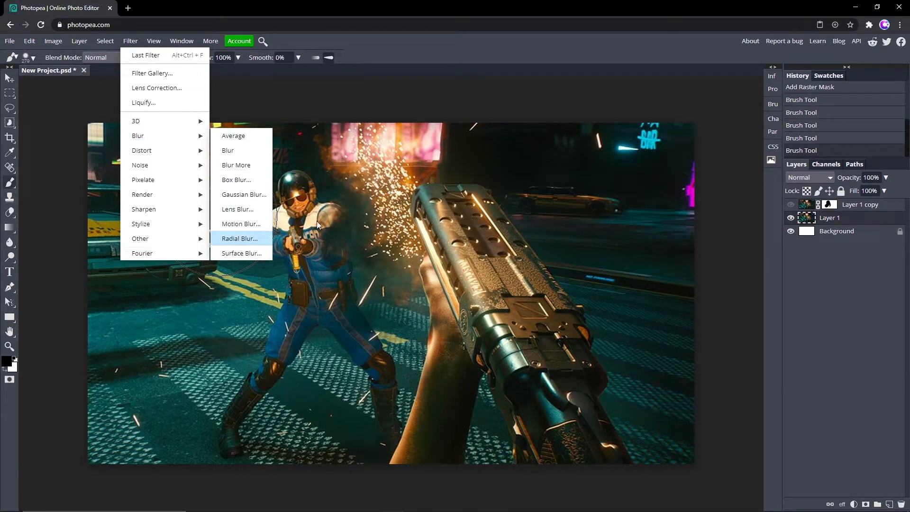
Bring up the Radial Blur settings for Layer 1
left_click(240, 238)
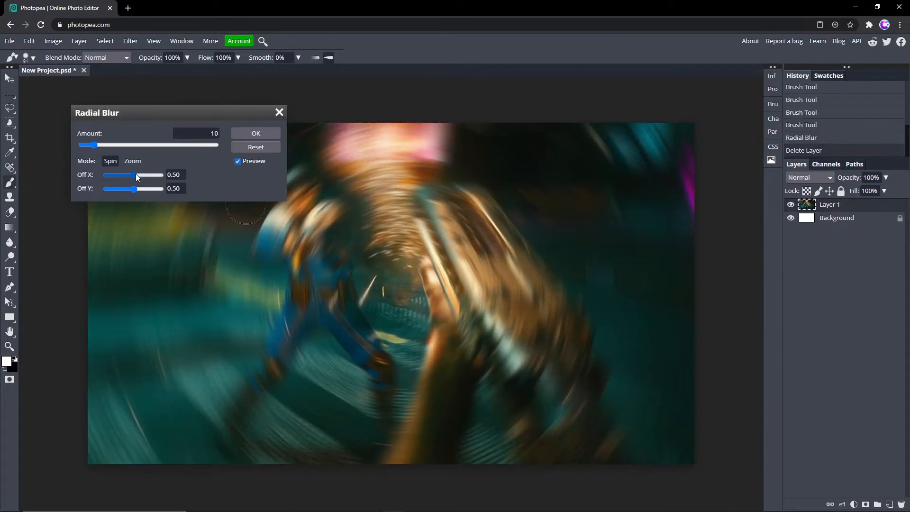
Try blur amounts around 11 and shift the blur centre, then cancel Radial Blur
left_click_drag(88, 145, 175, 145)
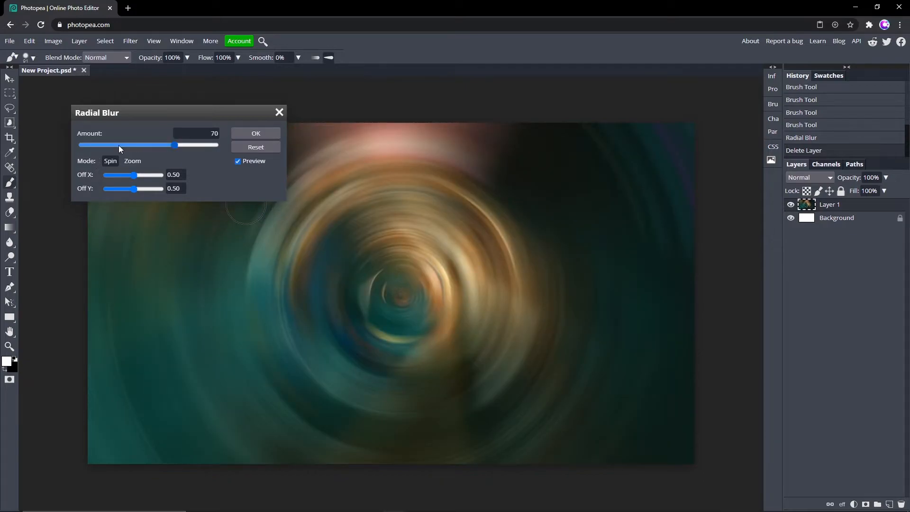
left_click_drag(173, 145, 92, 144)
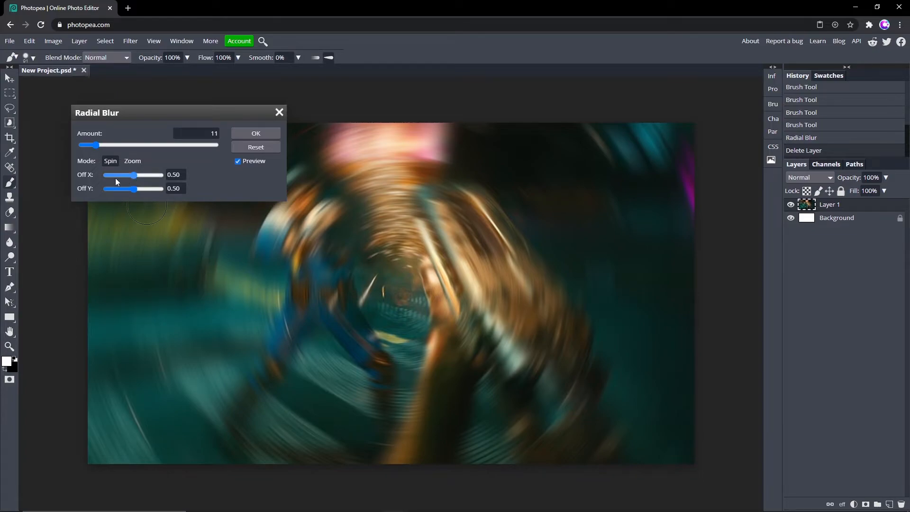
left_click_drag(119, 176, 112, 176)
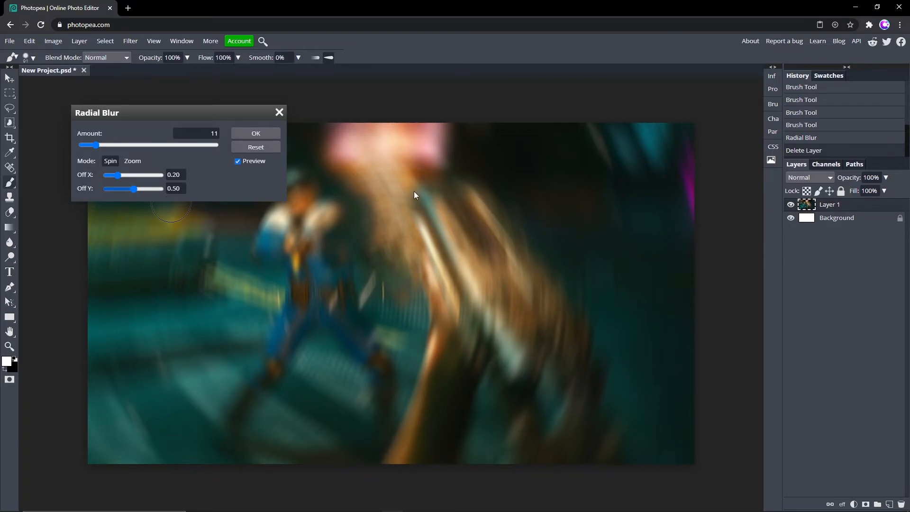
left_click_drag(119, 188, 161, 188)
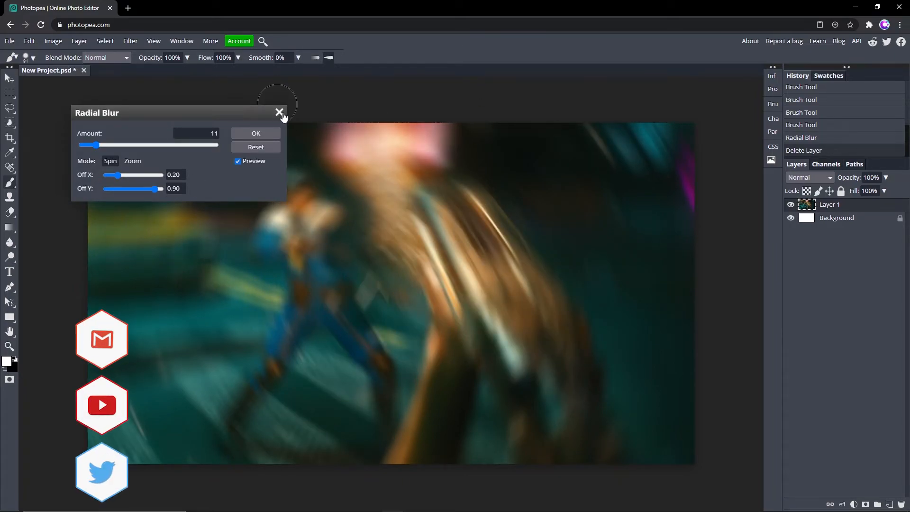
left_click(279, 112)
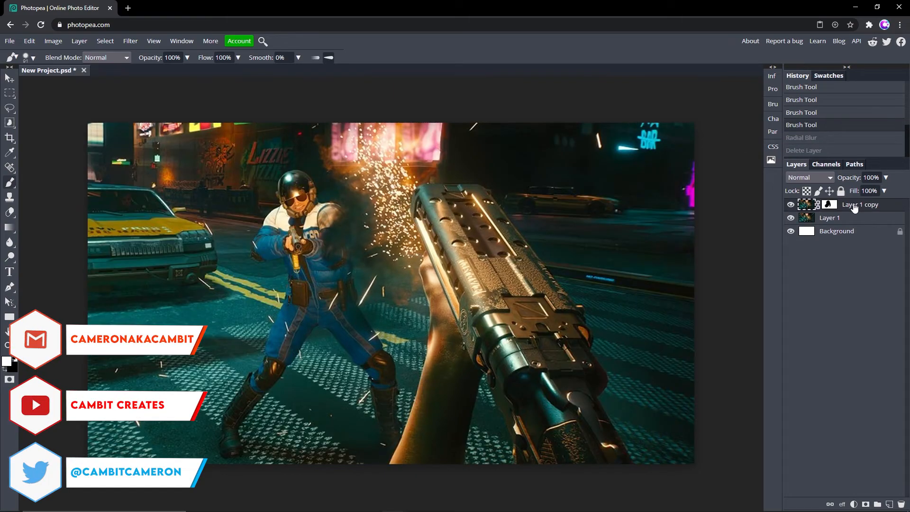